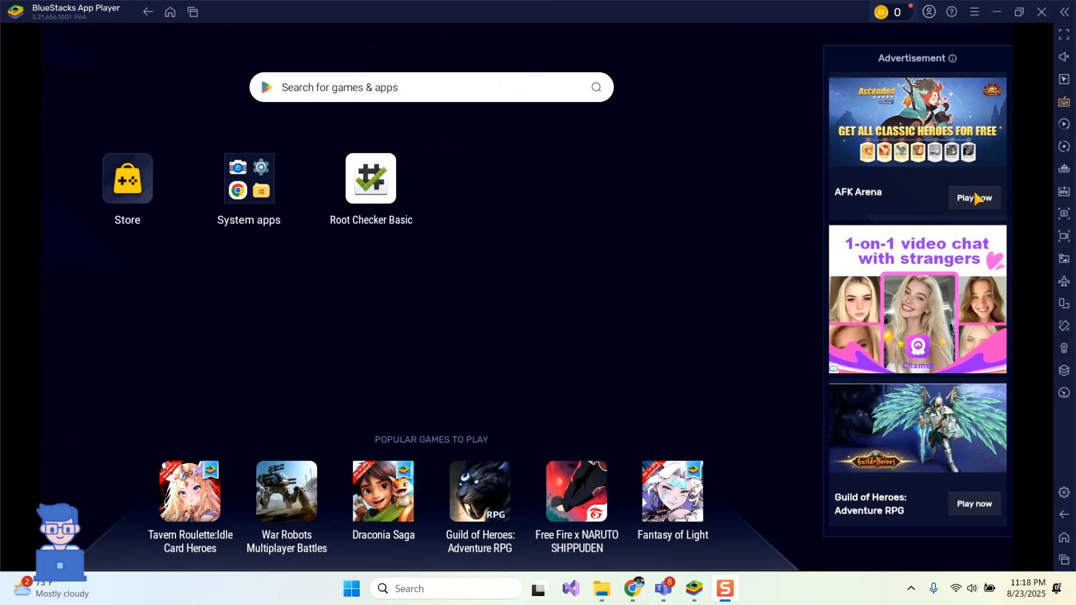
mouse_move(879, 197)
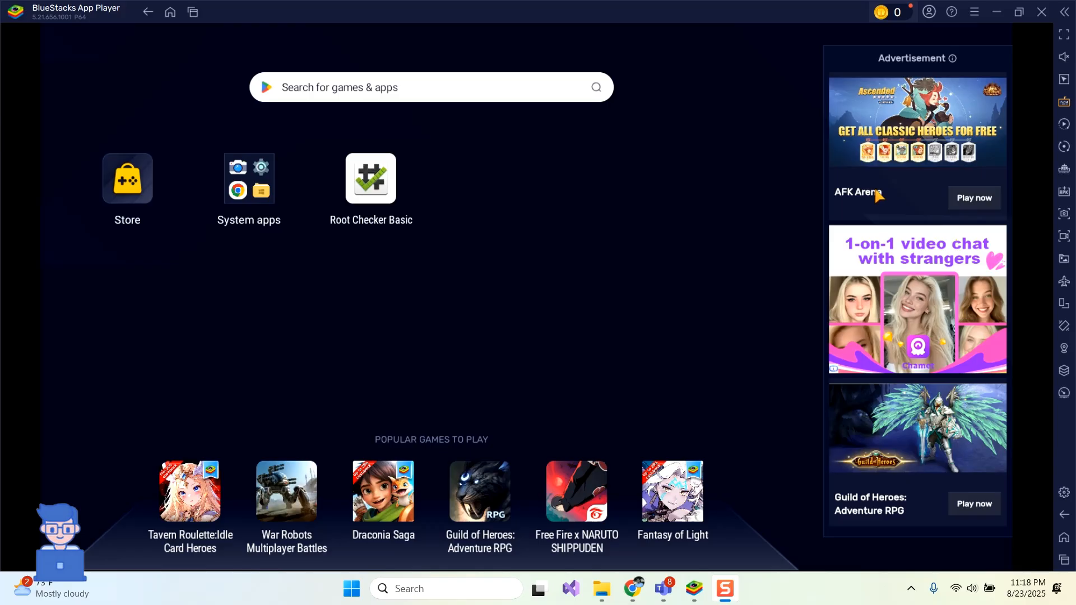
mouse_move(1014, 71)
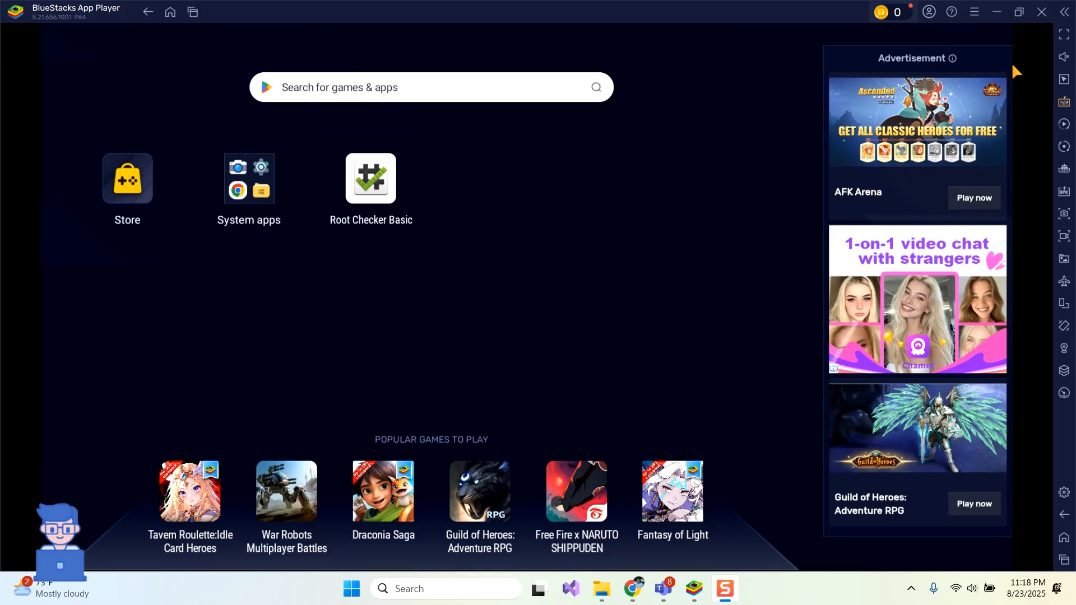
Step: Switch off 'Allow BlueStacks to show Ads during gameplay' in Preferences and confirm Disable
left_click(974, 12)
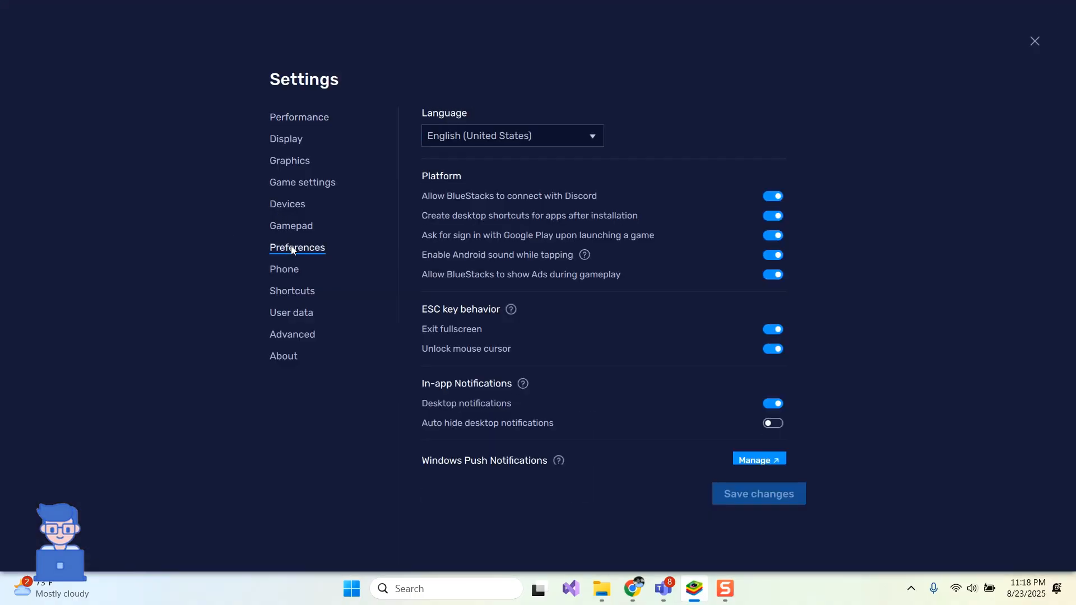
mouse_move(293, 252)
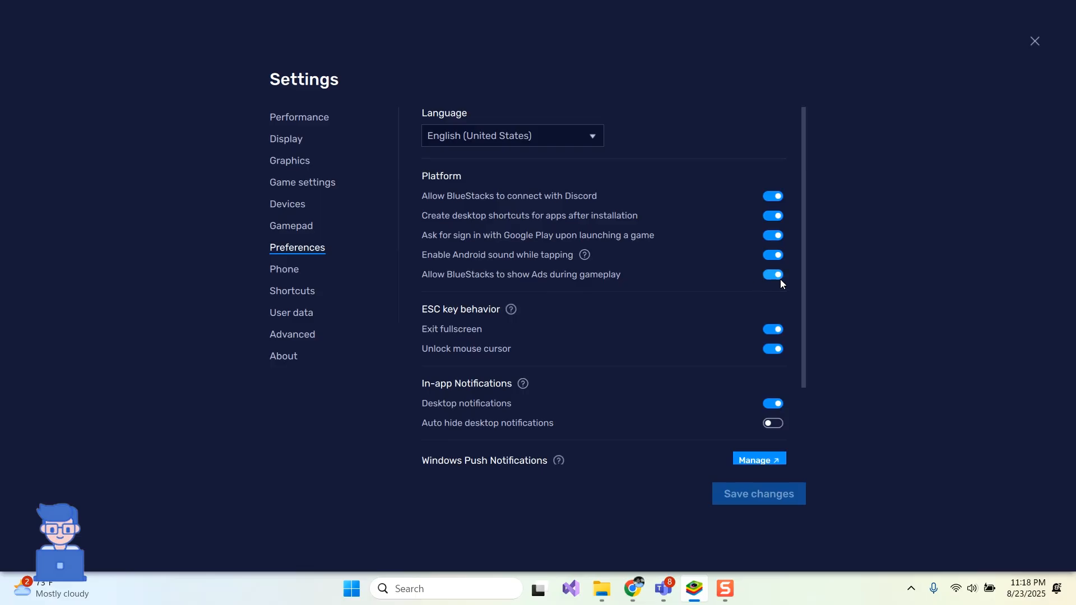
mouse_move(778, 279)
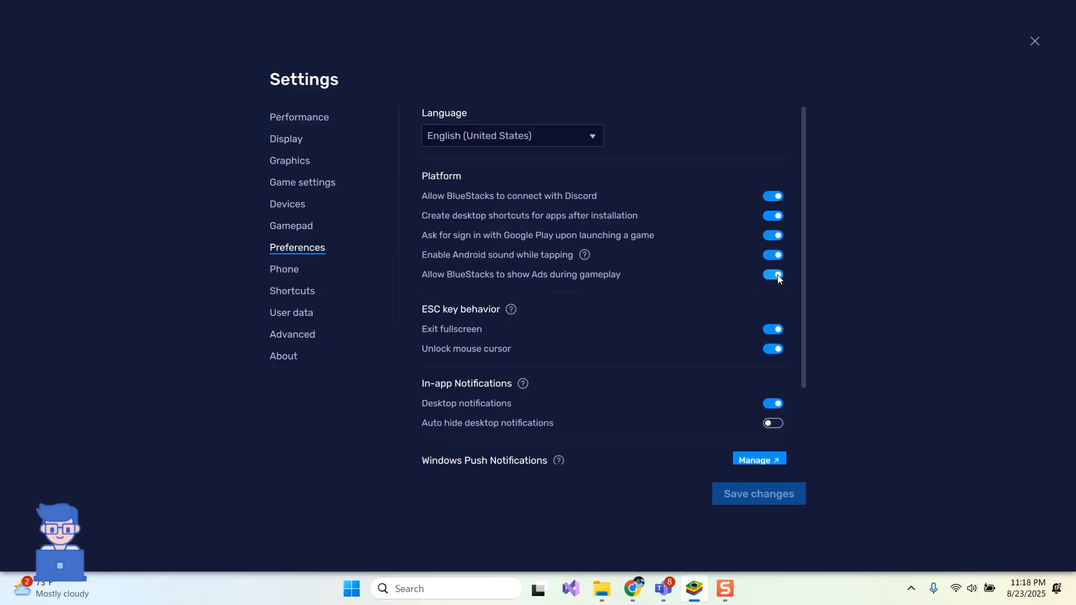
left_click(772, 274)
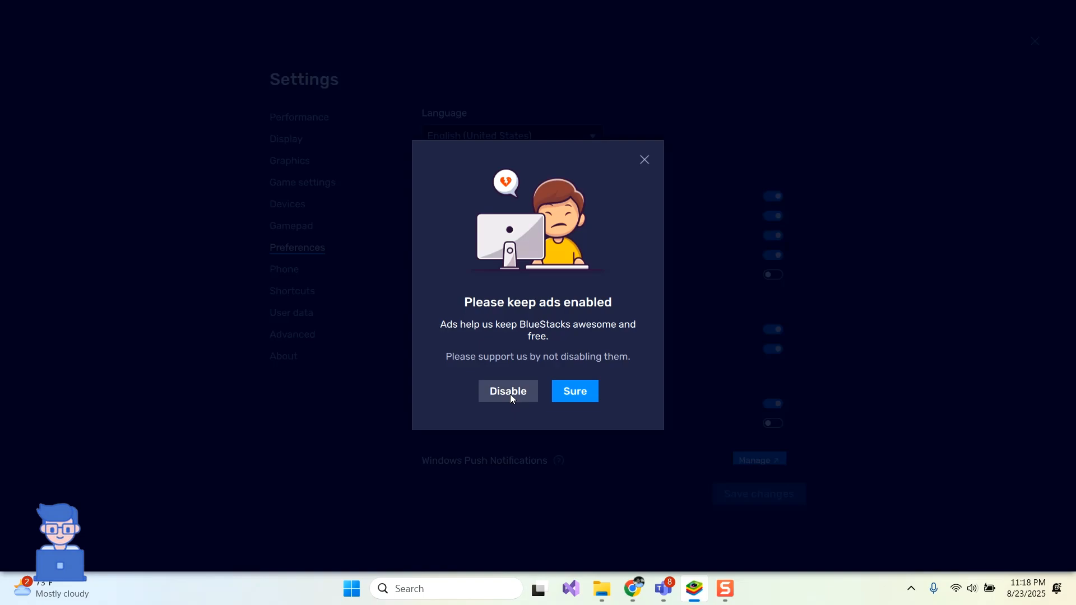
left_click(508, 391)
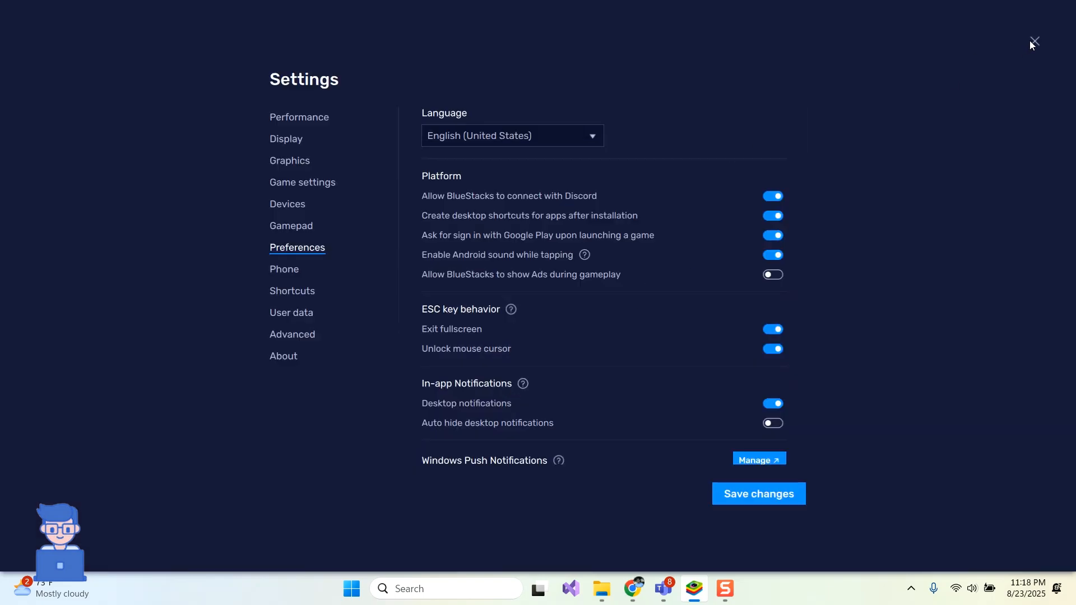
Step: Save the changed preferences and close Settings, returning to the ad-free home screen
left_click(1034, 41)
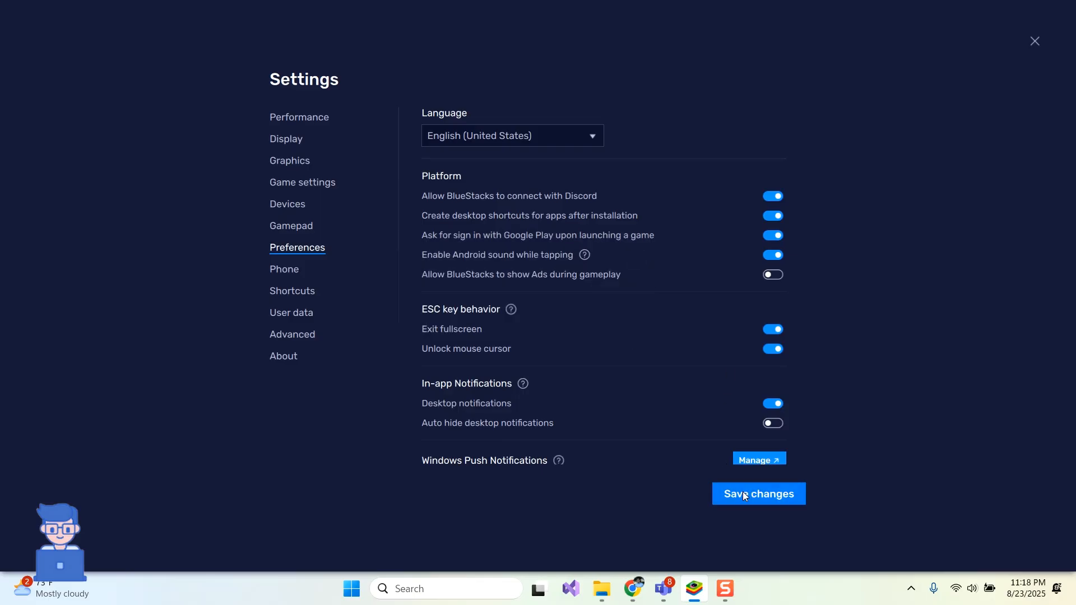
left_click(757, 493)
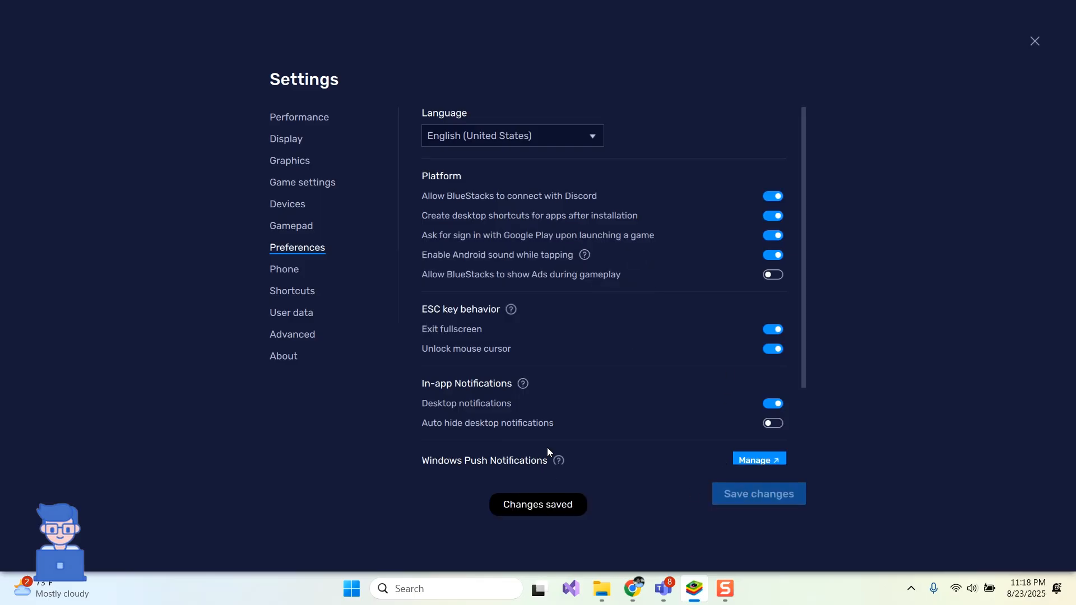
left_click(1034, 42)
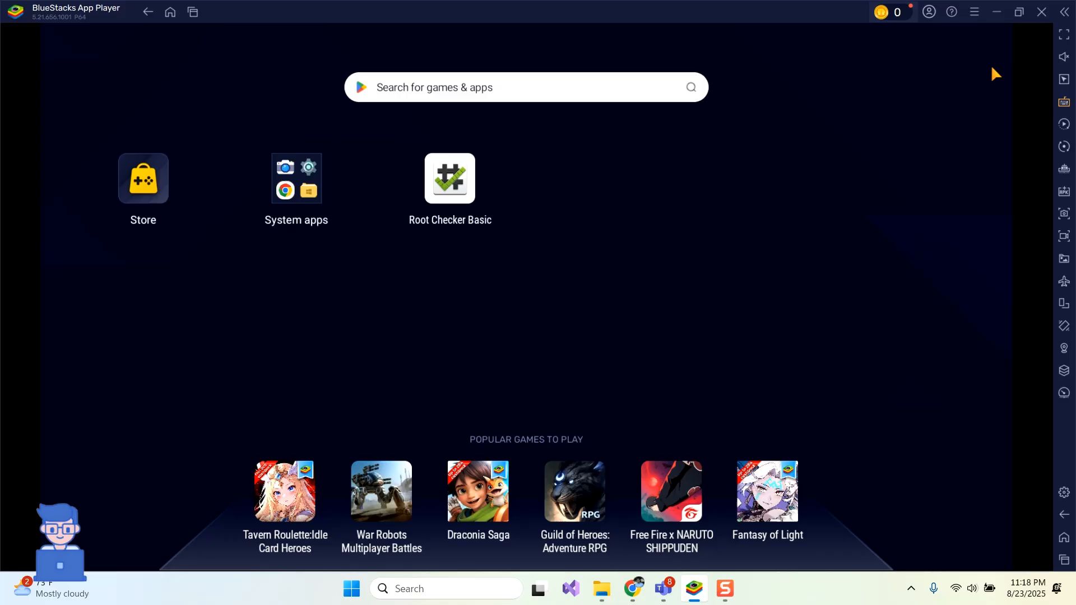